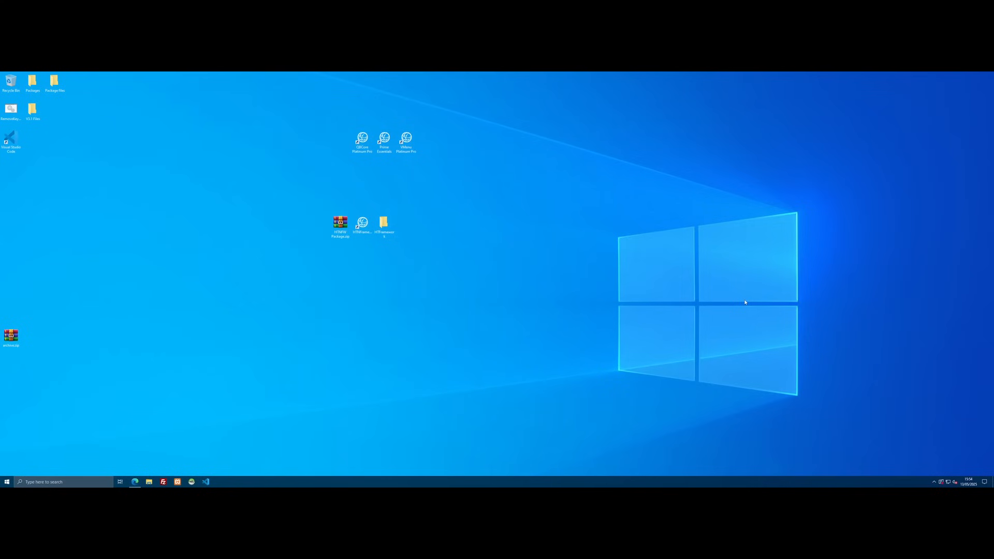
pyautogui.moveTo(741, 301)
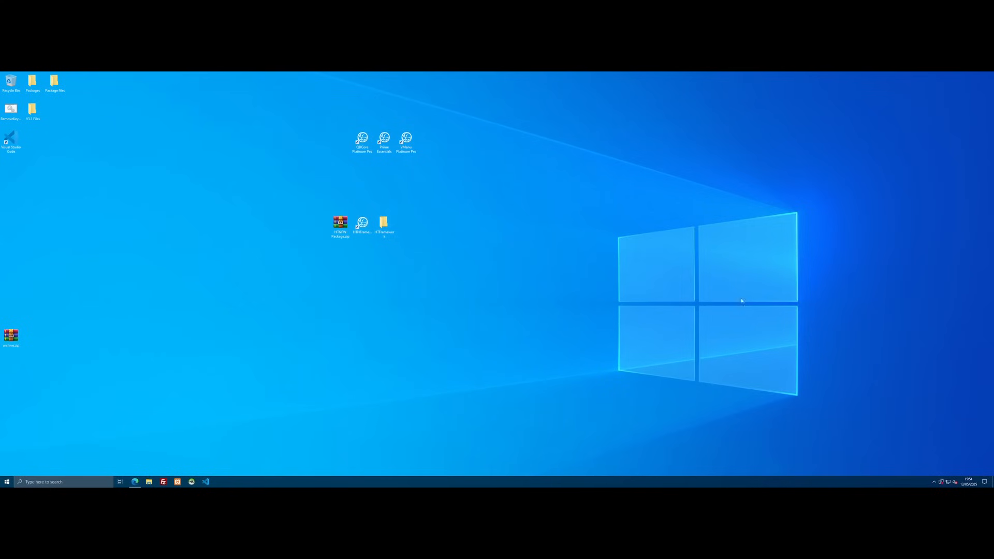
# - Open the HTFramework folder on the desktop, then its server-data folder
pyautogui.doubleClick(383, 225)
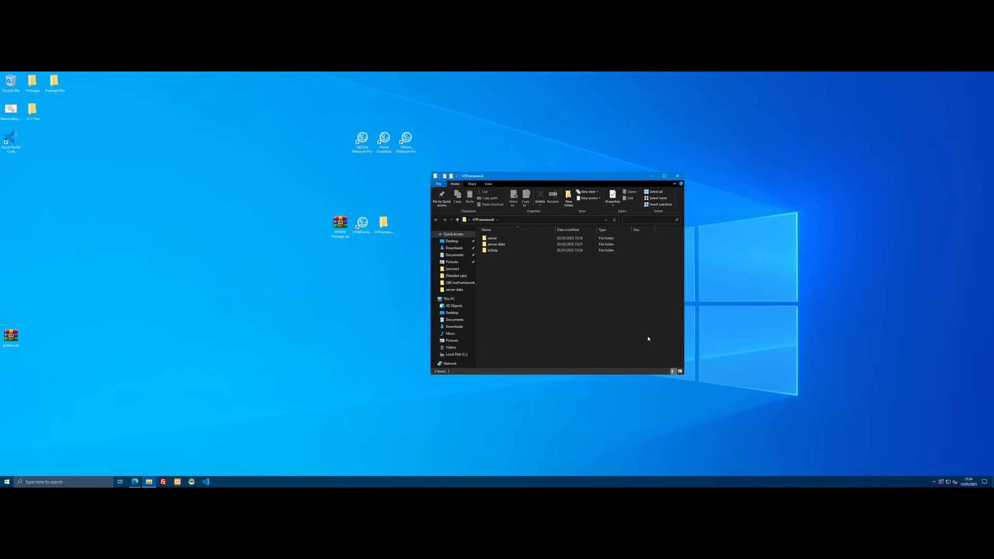
pyautogui.moveTo(502, 291)
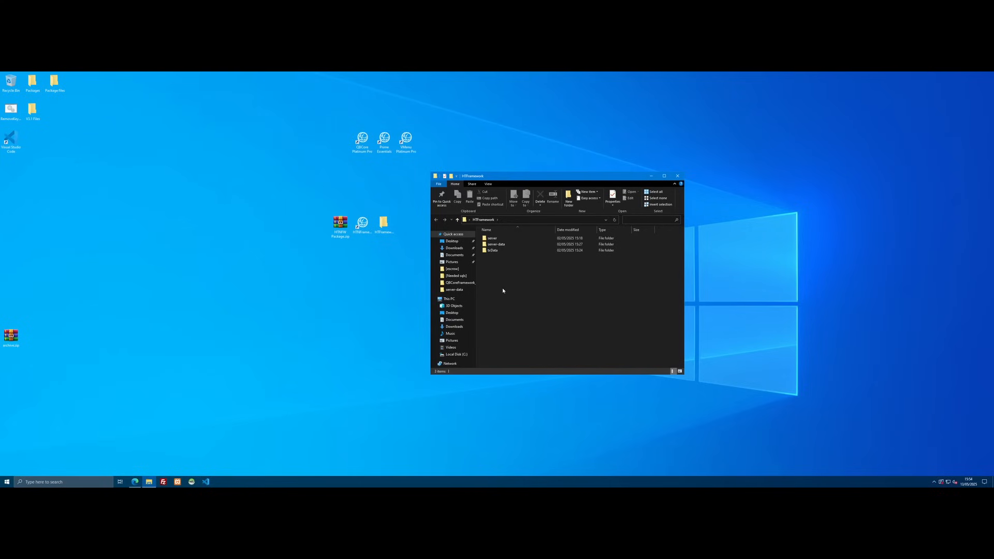
pyautogui.click(496, 244)
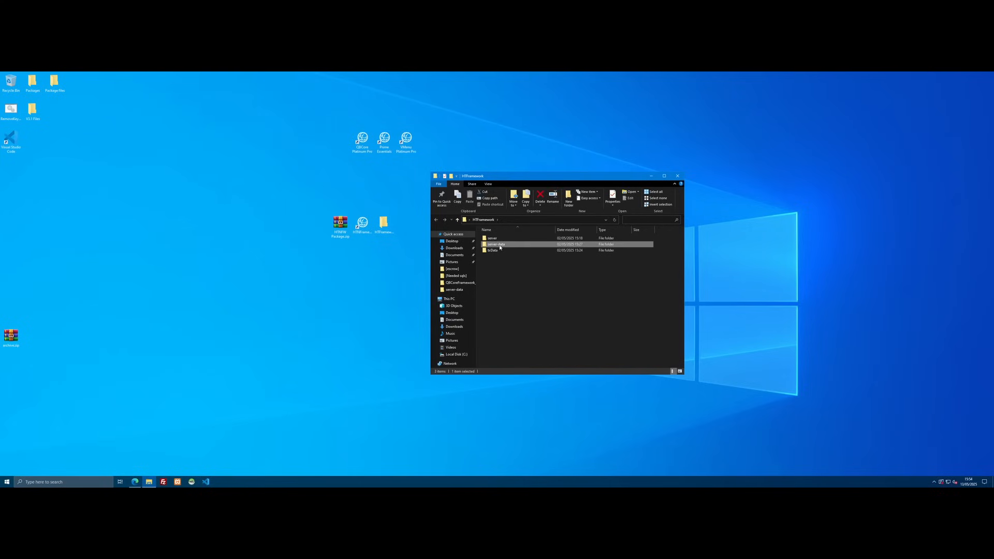
pyautogui.doubleClick(496, 244)
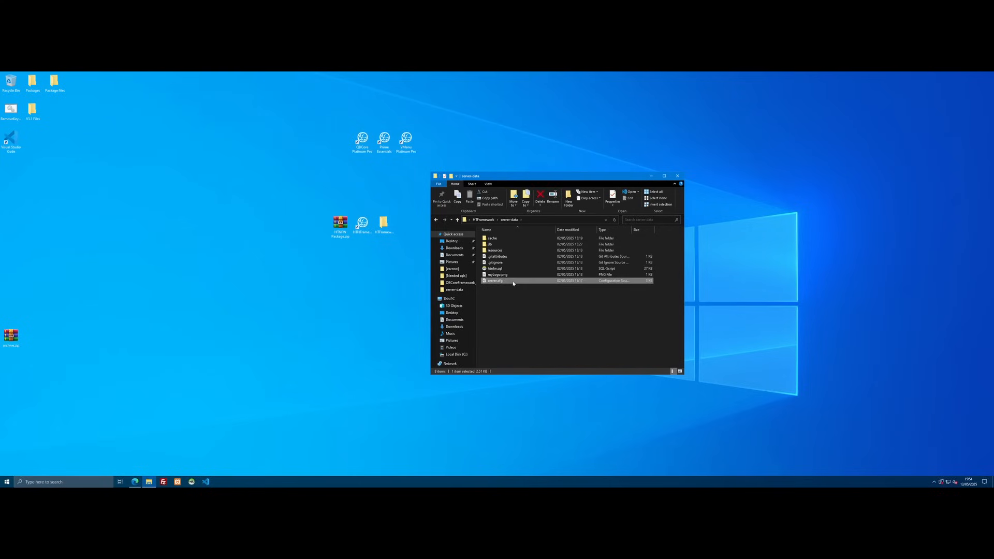
# - Open server.cfg in VS Code and scroll to the sv_hostname and sv_projectName lines
pyautogui.doubleClick(494, 281)
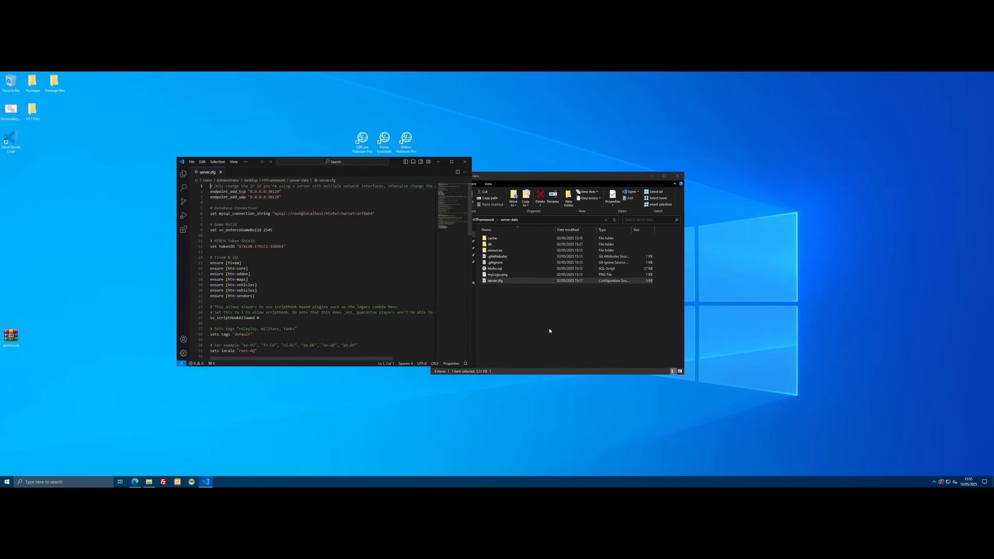
pyautogui.click(336, 162)
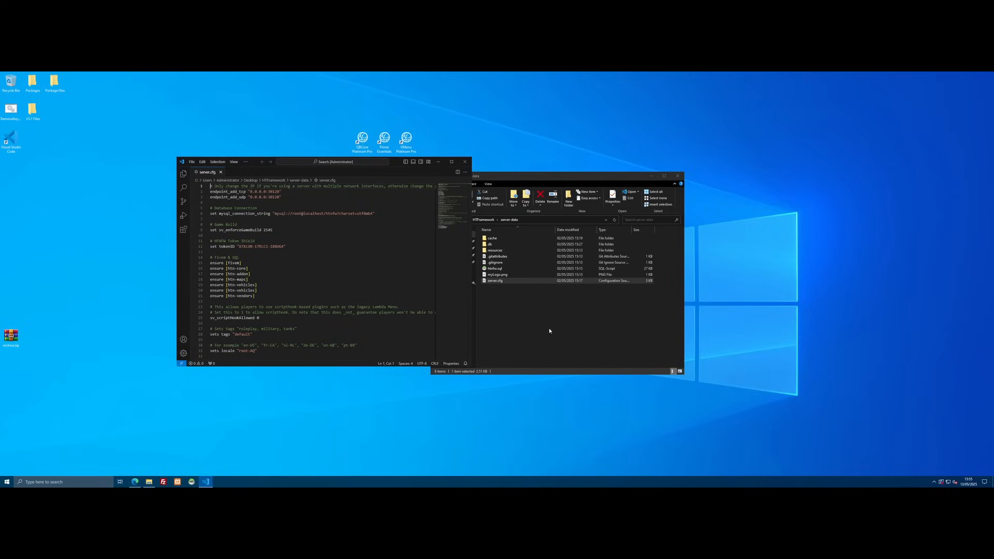
pyautogui.click(251, 273)
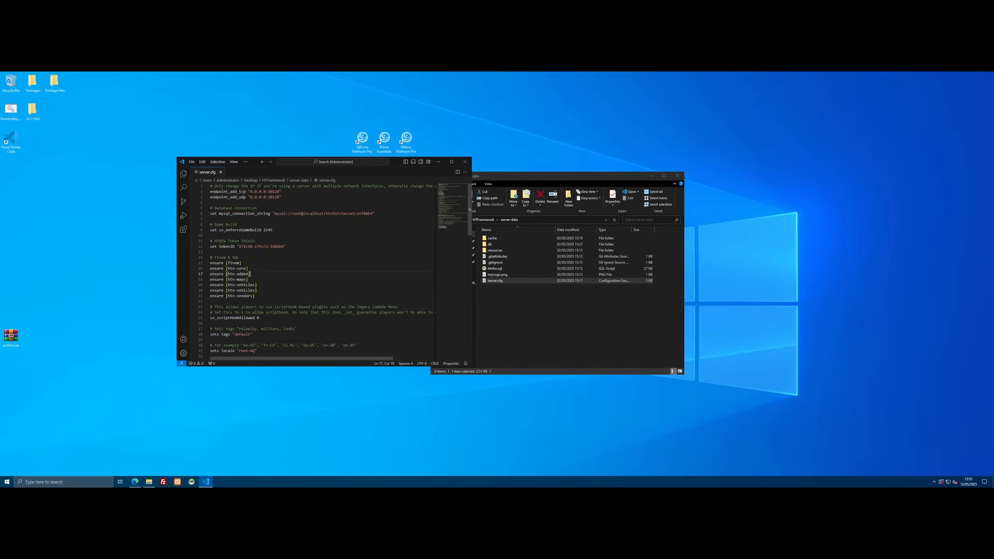
pyautogui.scroll(-3)
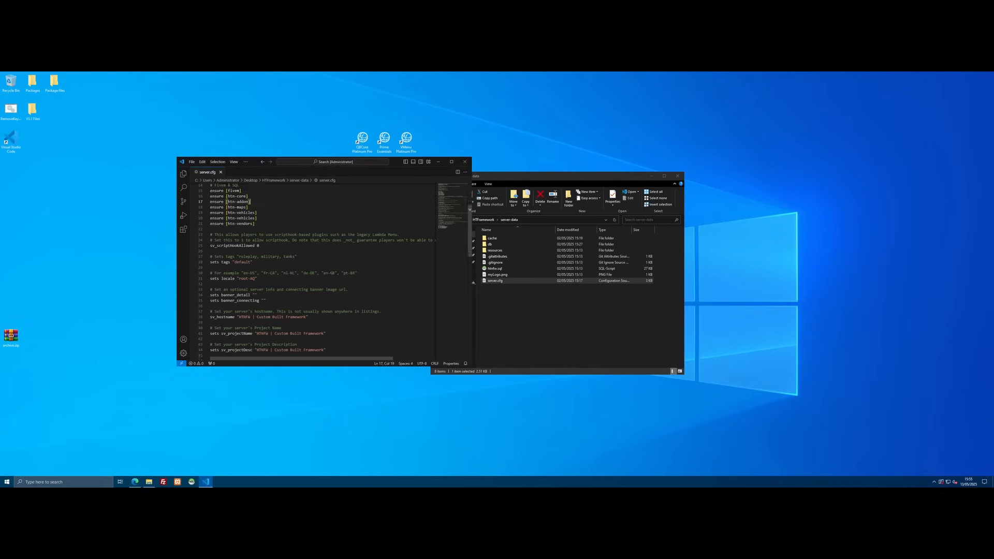
pyautogui.scroll(-3)
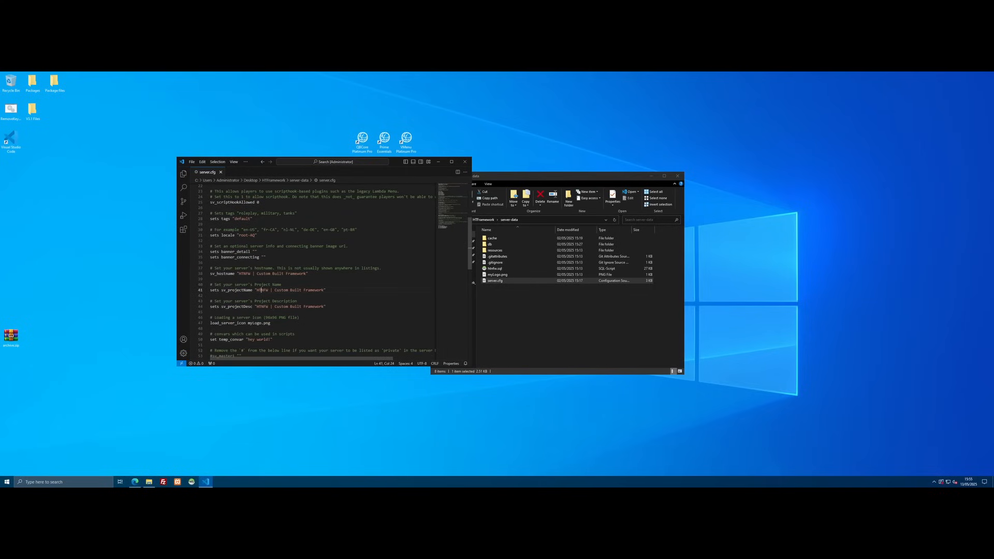
pyautogui.scroll(-3)
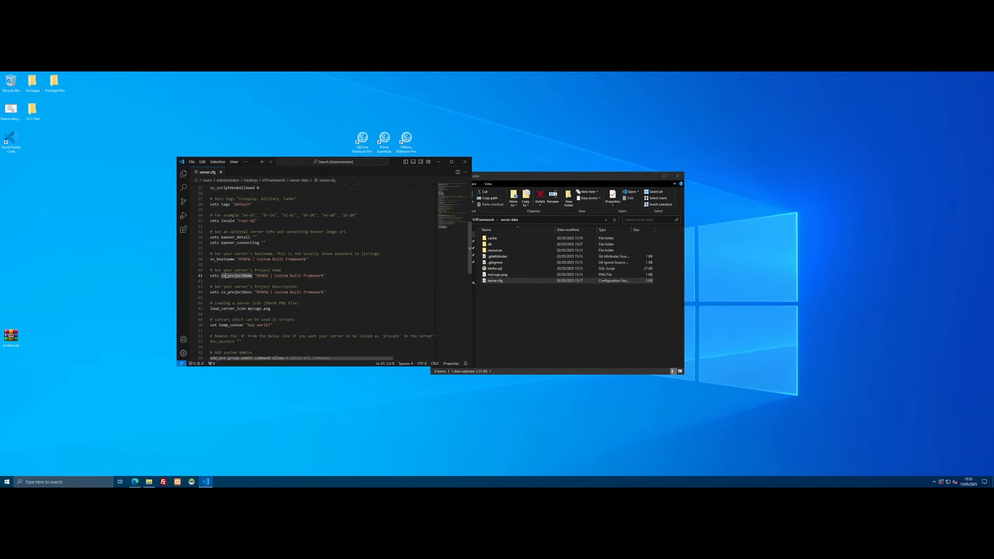
# - Set hostname and project name to 'Highway Troopers FiveM Server' and reach the description setting
pyautogui.click(234, 291)
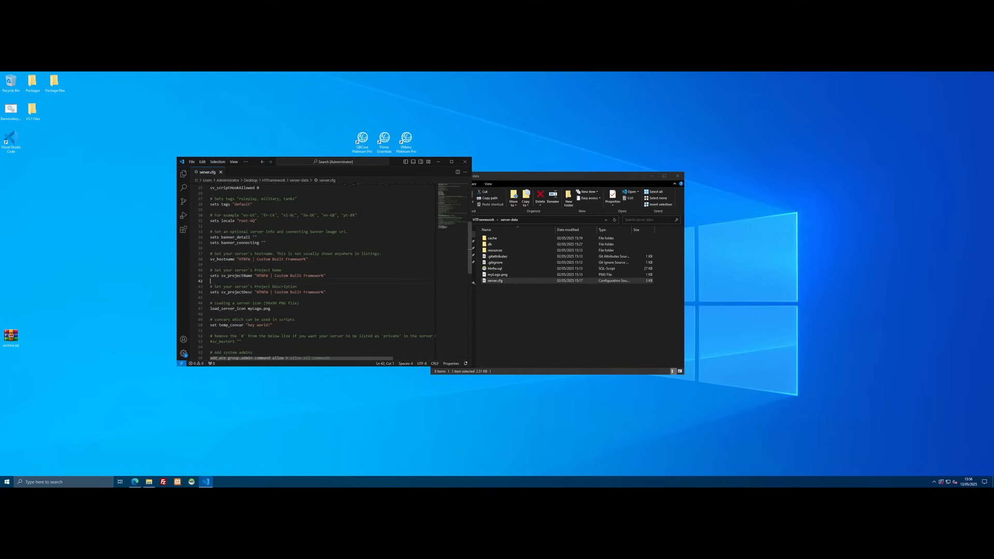
pyautogui.write('Highway Troopers FiveM Server')
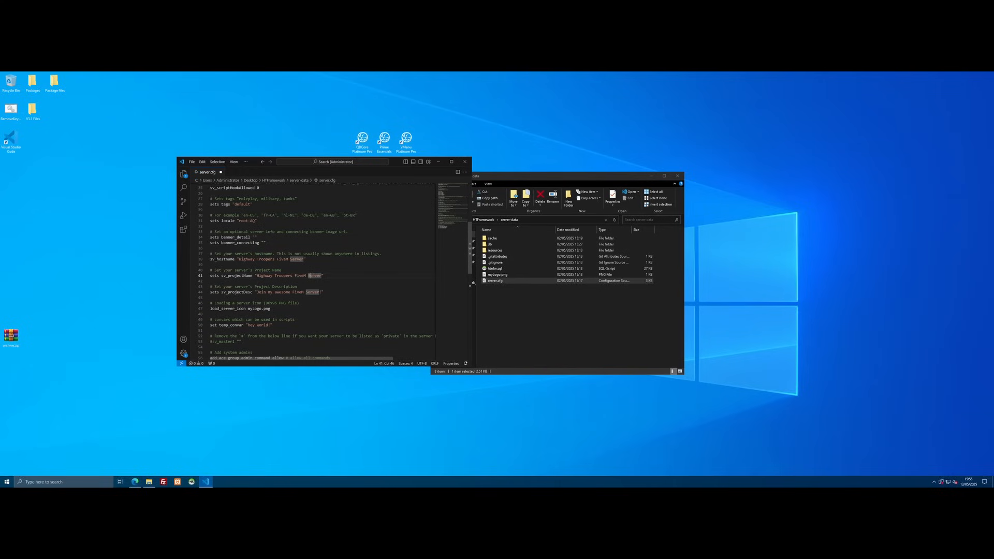
pyautogui.doubleClick(246, 259)
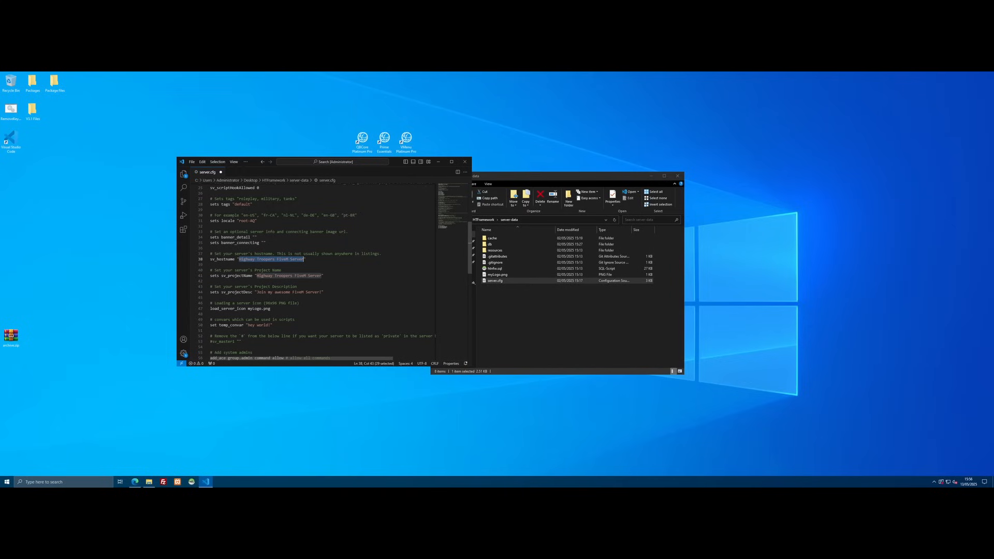
pyautogui.click(243, 275)
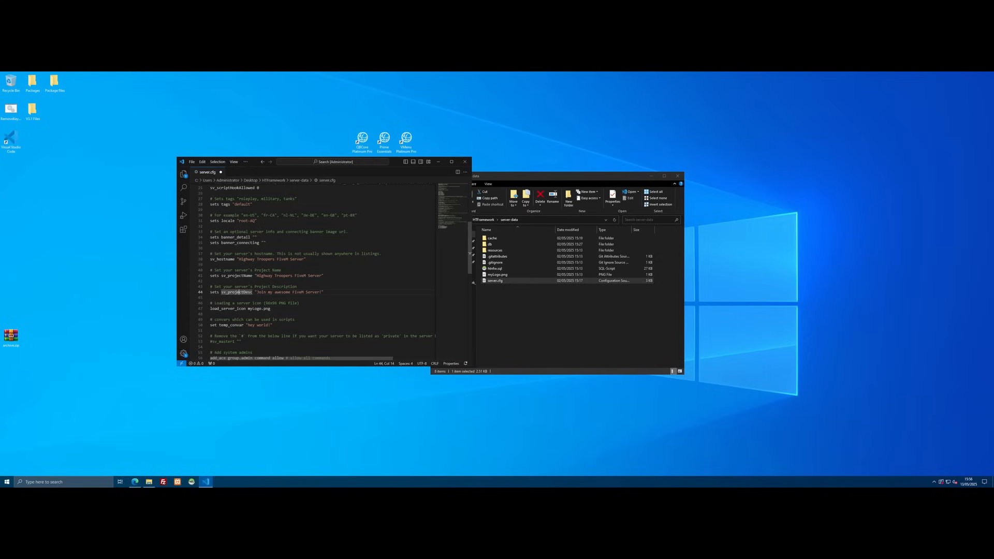
pyautogui.click(192, 161)
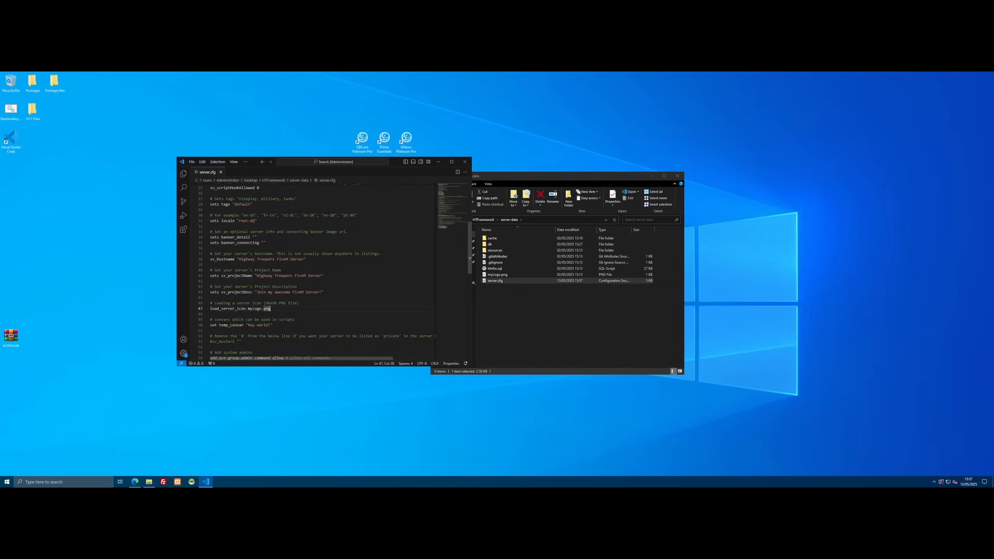
# - Switch to Adobe Photoshop from the taskbar to reach its Home screen
pyautogui.click(623, 480)
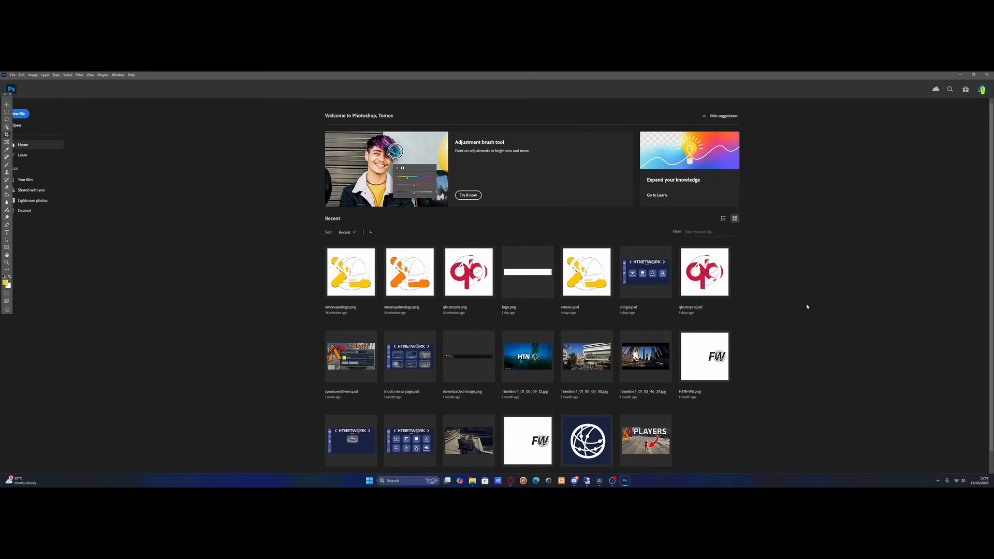
pyautogui.moveTo(255, 105)
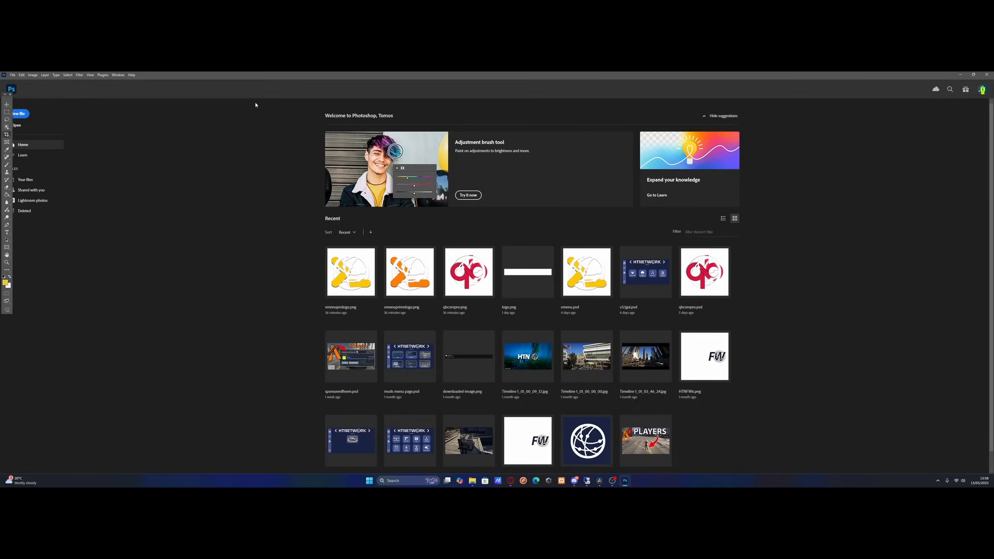
pyautogui.moveTo(59, 116)
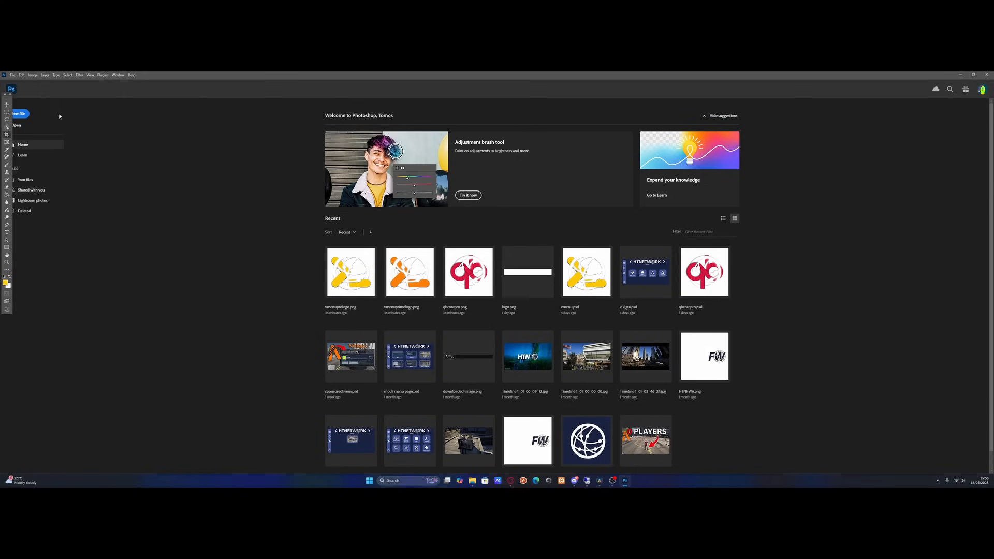
# - Create a 96x96 px RGB document with 8-bit colour depth
pyautogui.click(19, 113)
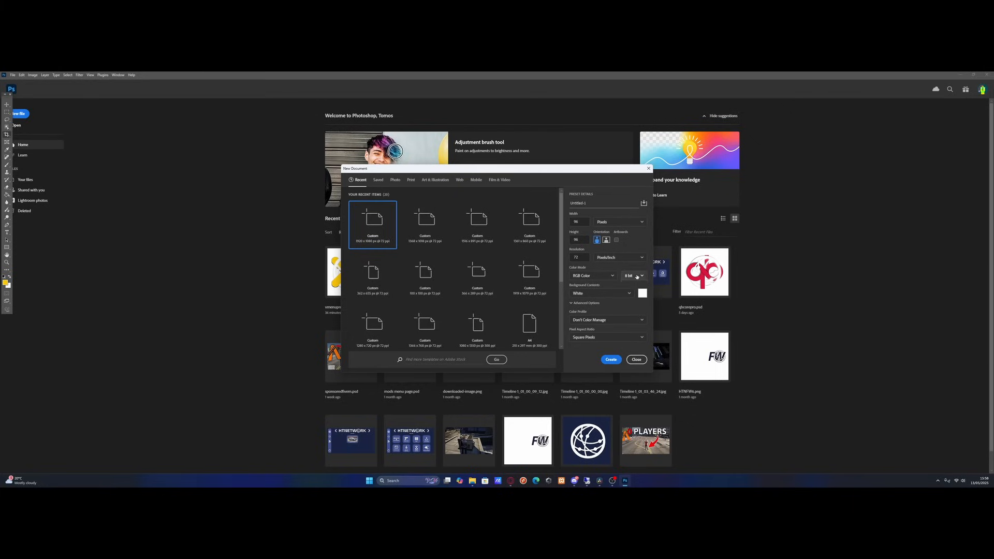
pyautogui.click(633, 275)
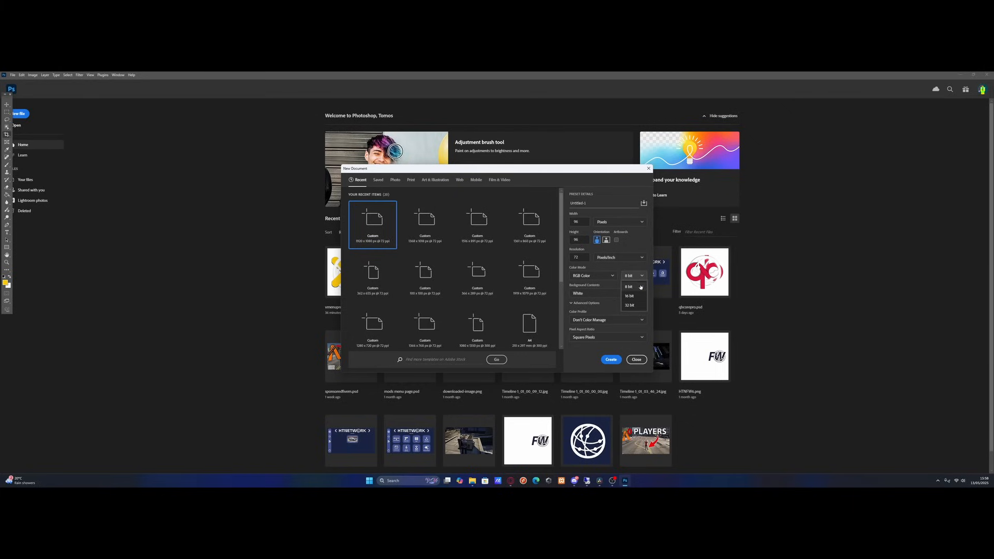
pyautogui.click(629, 286)
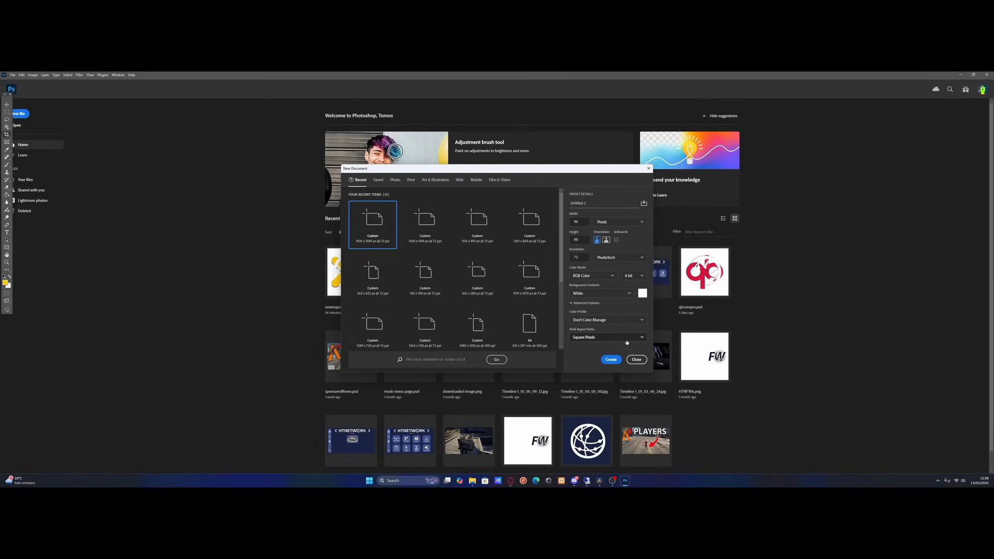
pyautogui.moveTo(604, 355)
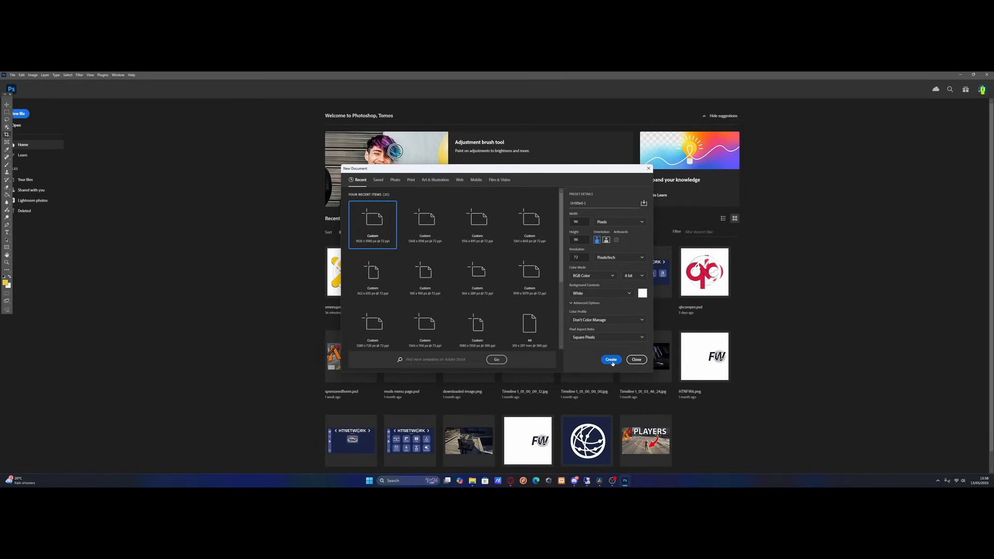
pyautogui.click(609, 359)
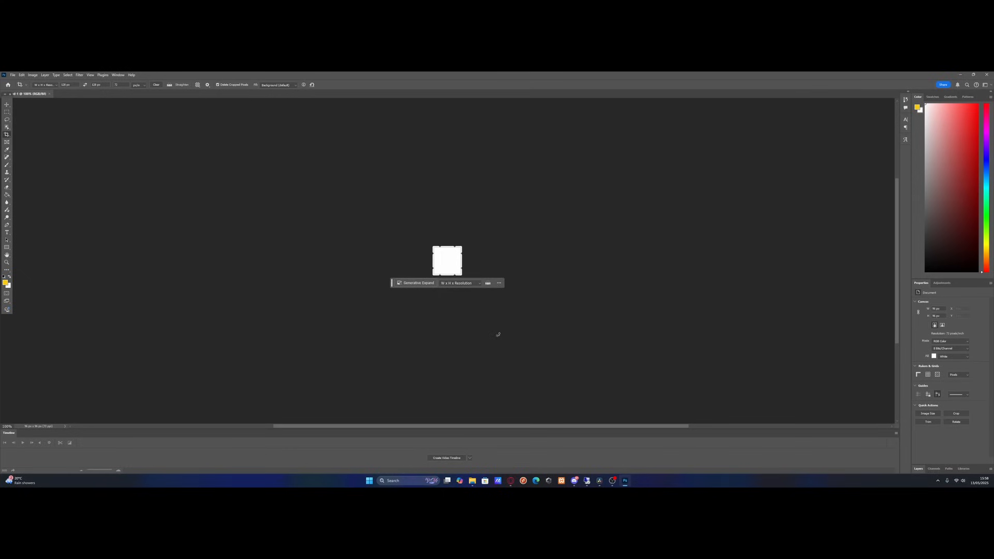
# - Place the red logo onto the 96x96 canvas
pyautogui.scroll(-3)
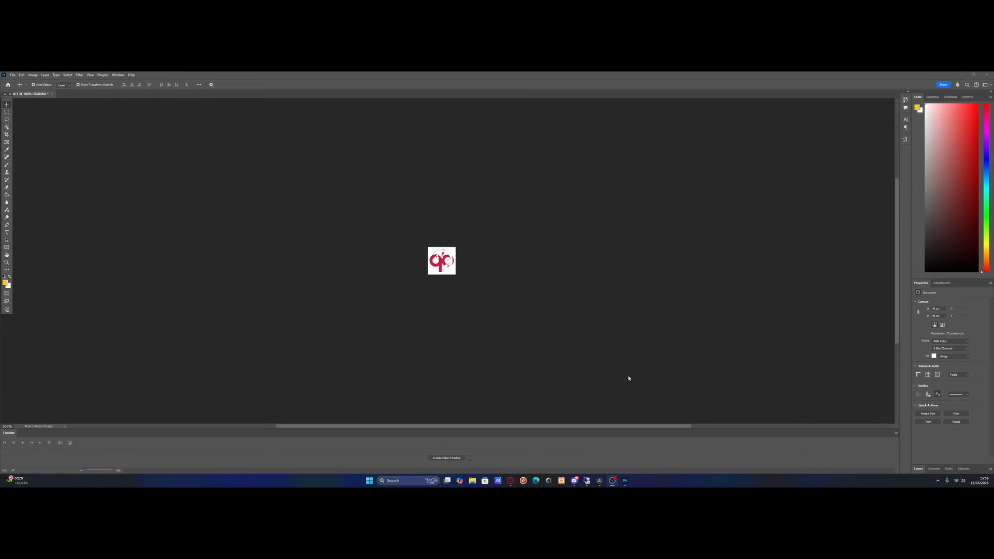
pyautogui.moveTo(486, 311)
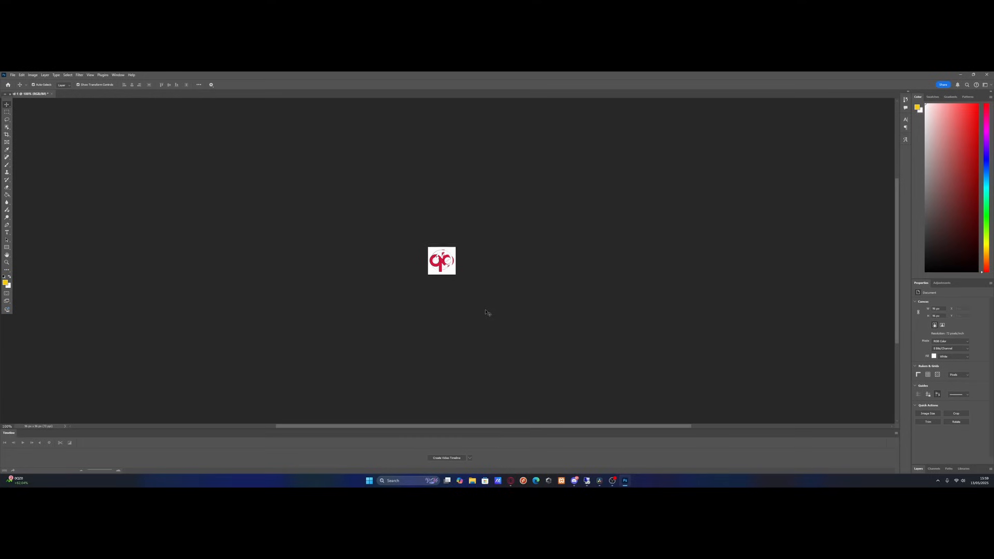
pyautogui.moveTo(503, 298)
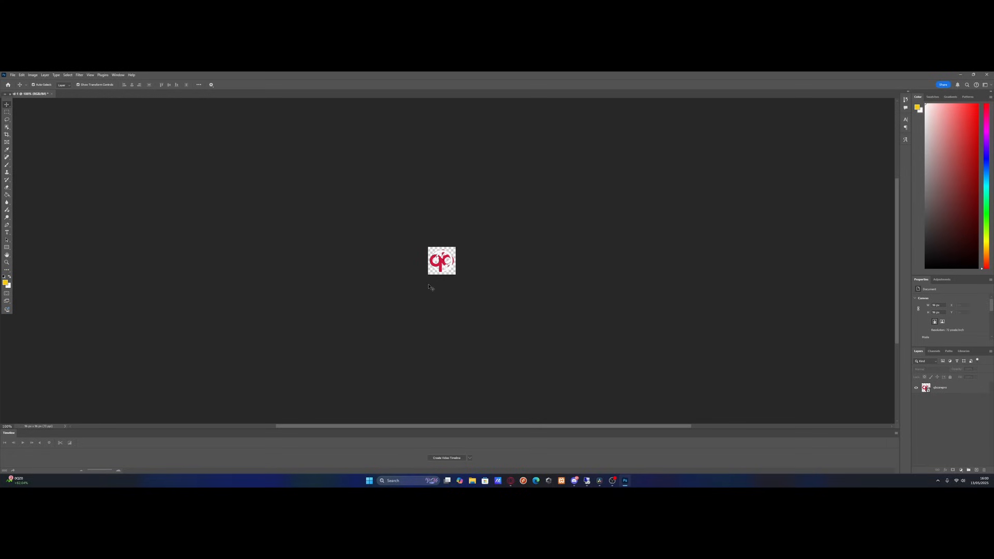
# - Export the 96x96 logo from the File menu as a PNG
pyautogui.click(12, 75)
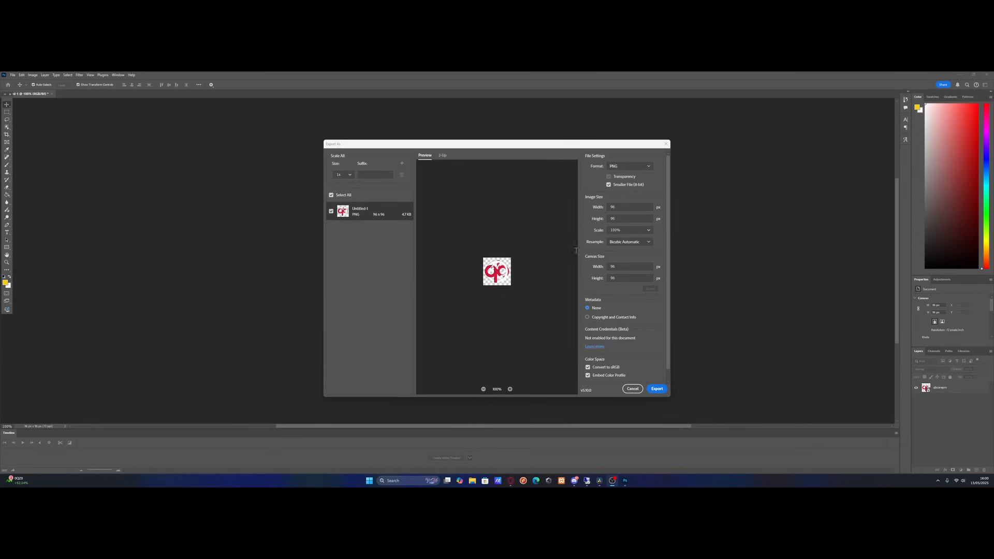
pyautogui.moveTo(539, 253)
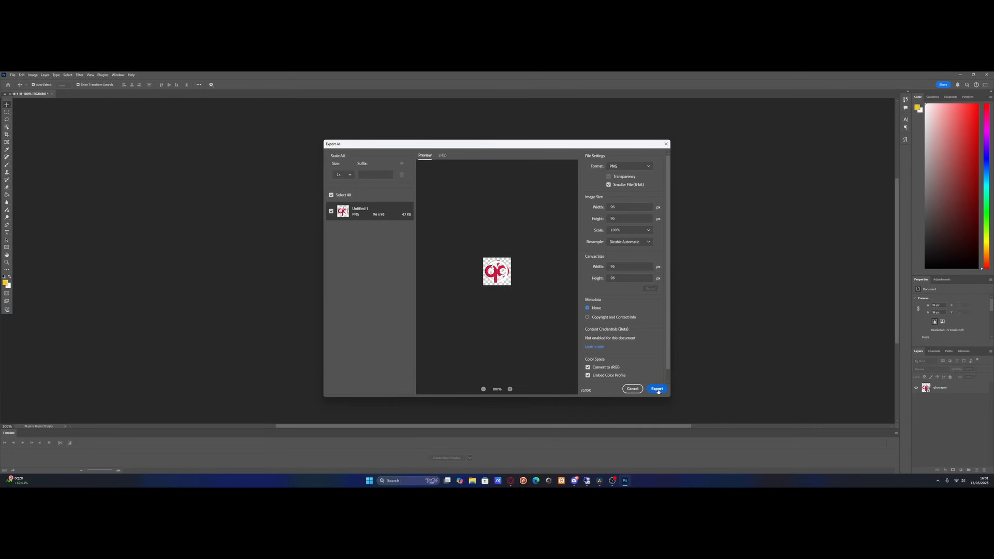
pyautogui.click(656, 388)
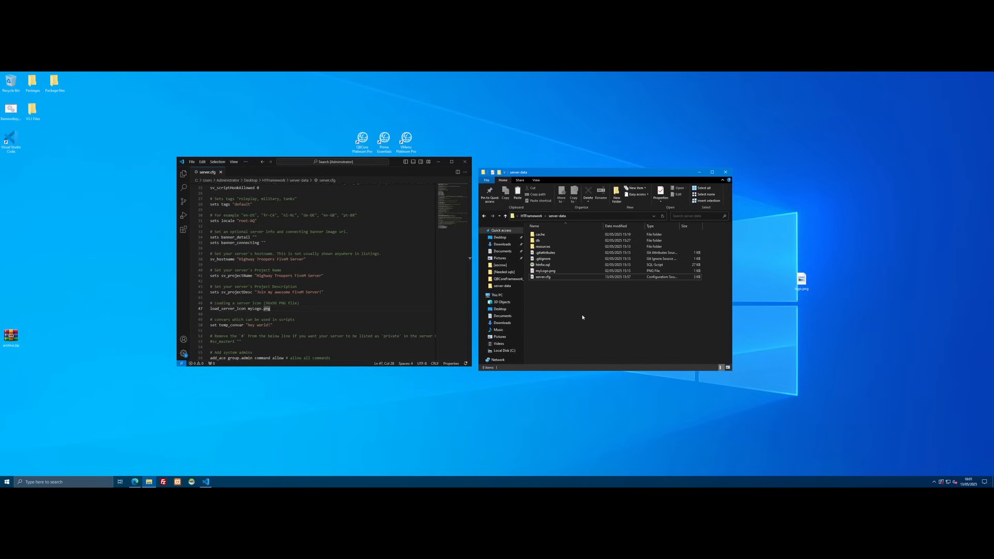
pyautogui.moveTo(543, 221)
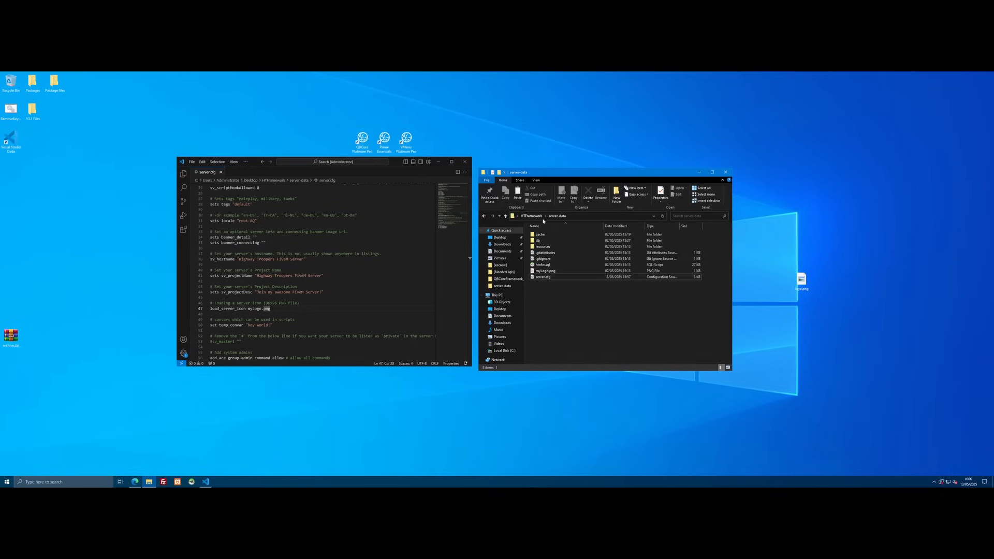
# - Replace the existing myLogo.png in server-data with the newly exported logo
pyautogui.click(542, 277)
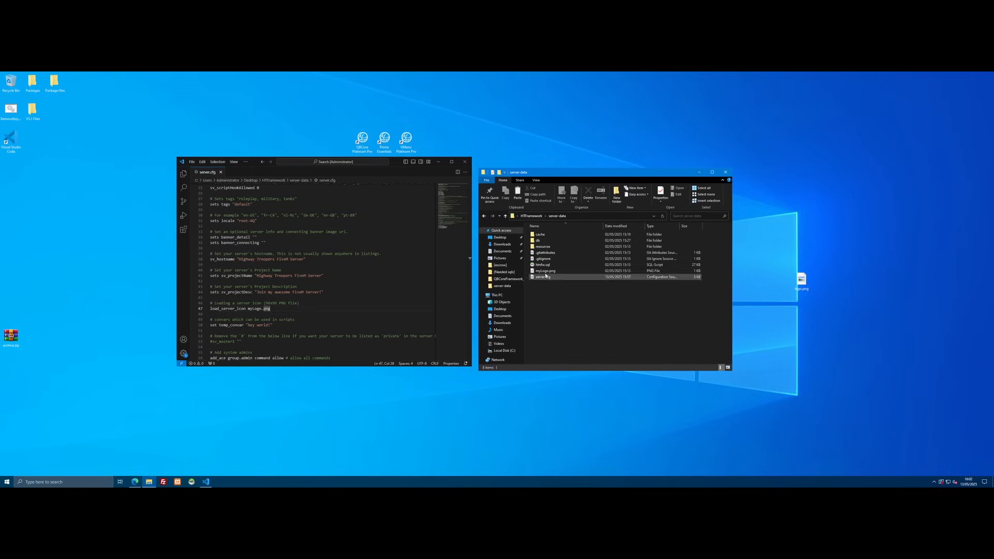
pyautogui.click(545, 271)
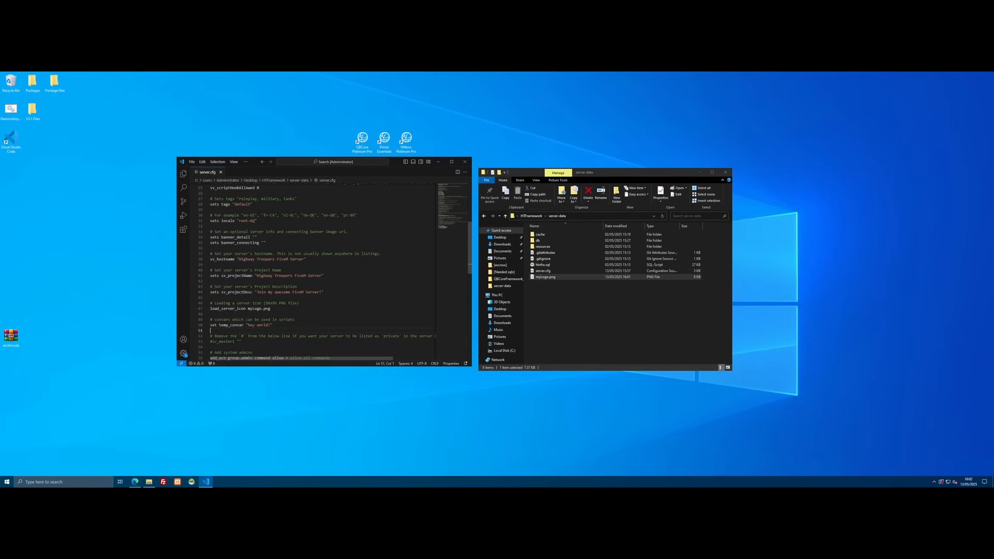
# - Save server.cfg again and confirm it sits beside myLogo.png in server-data
pyautogui.click(212, 297)
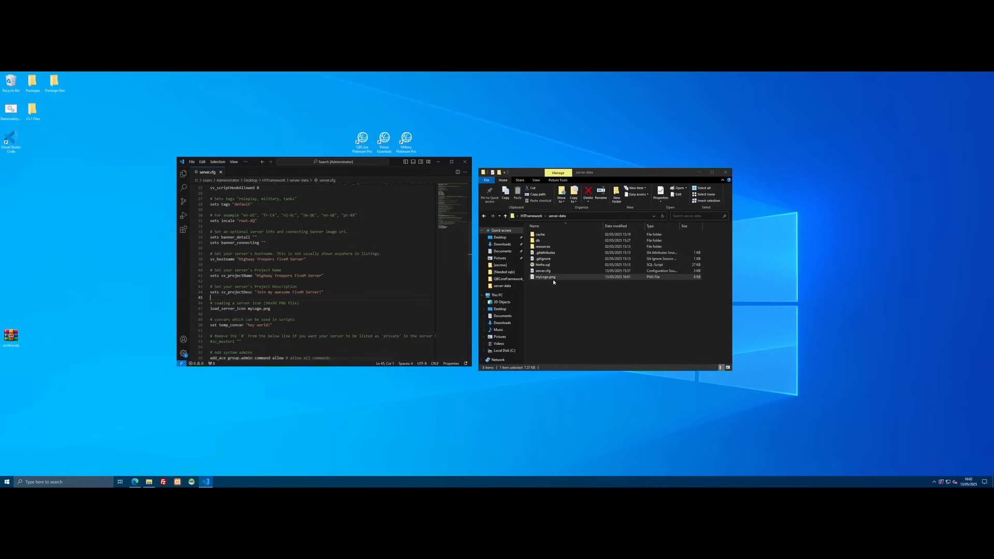
pyautogui.click(545, 277)
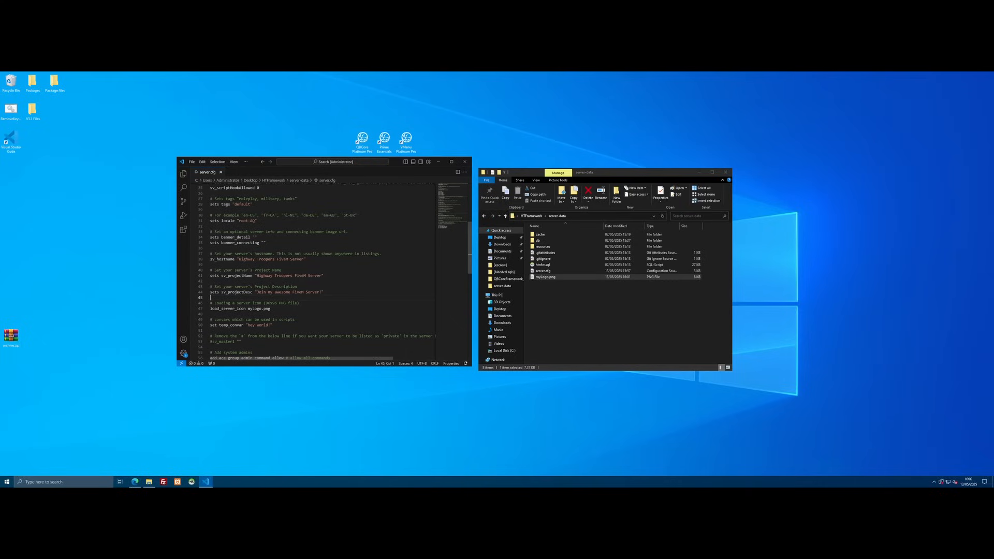
pyautogui.click(270, 310)
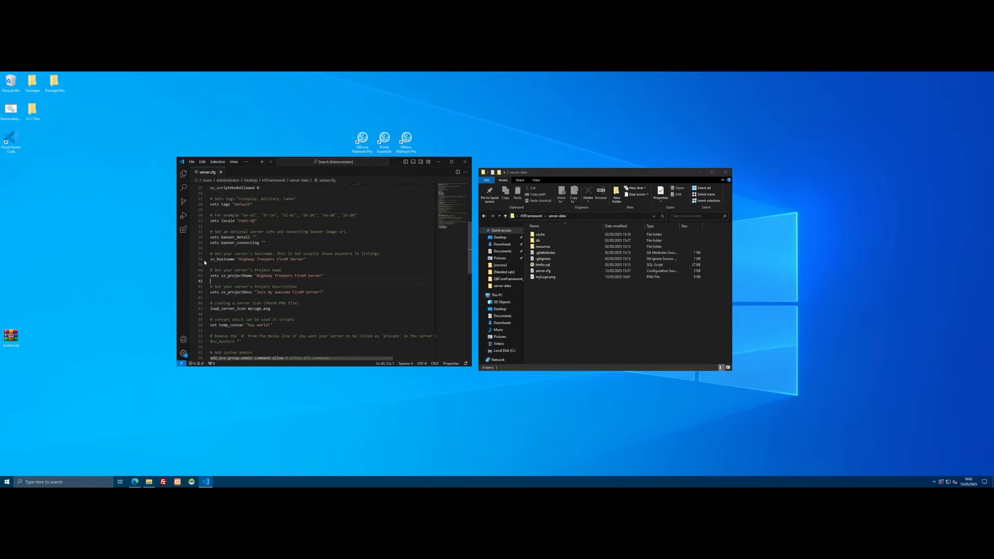
pyautogui.scroll(-3)
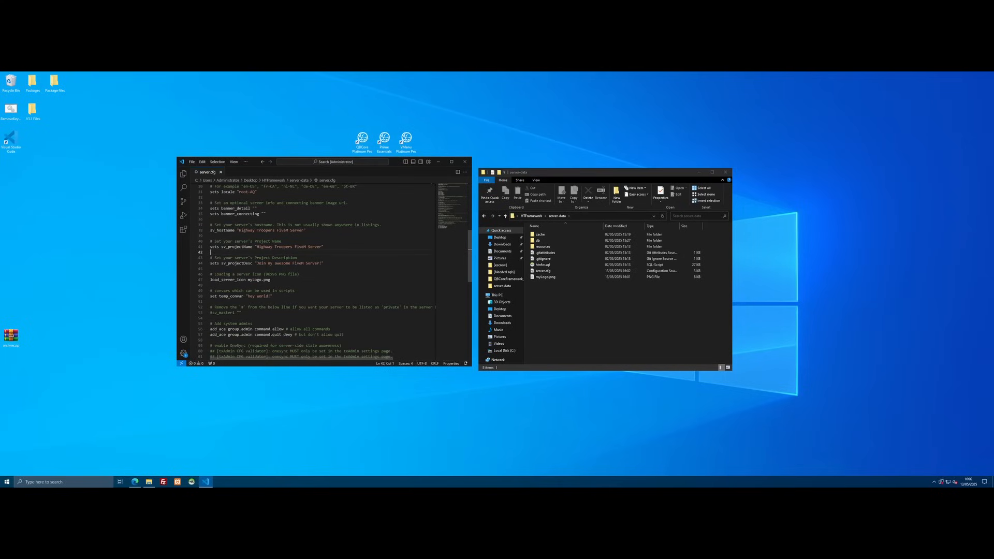
pyautogui.click(465, 162)
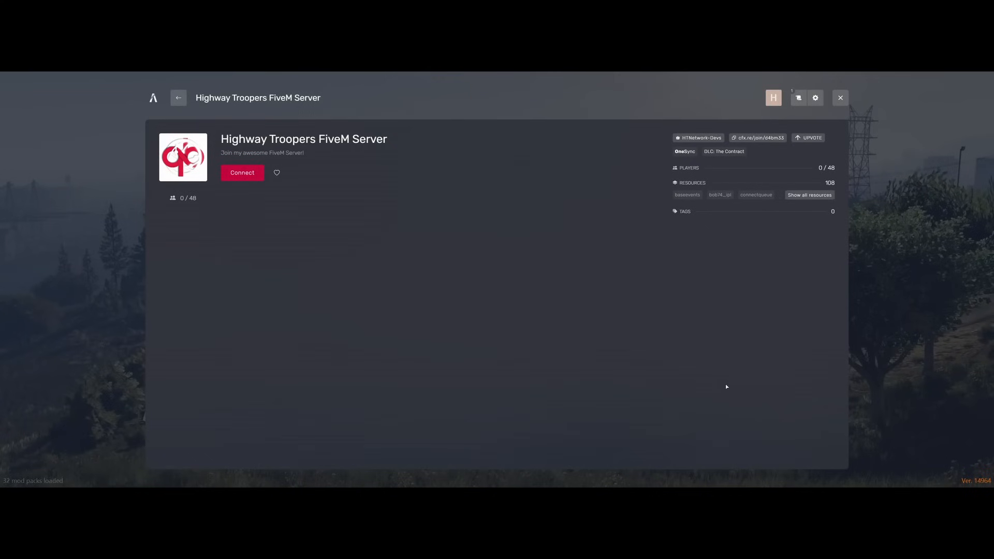
pyautogui.moveTo(476, 288)
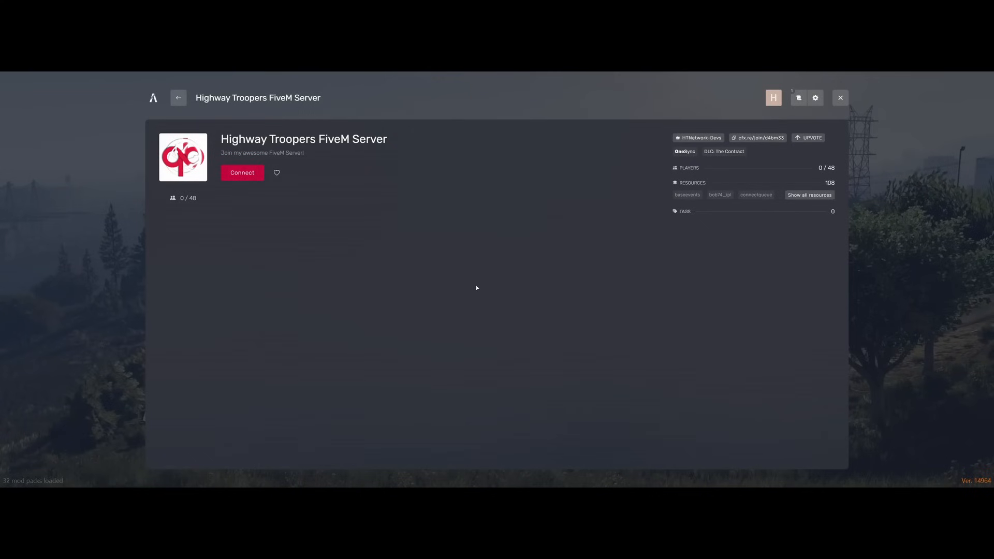